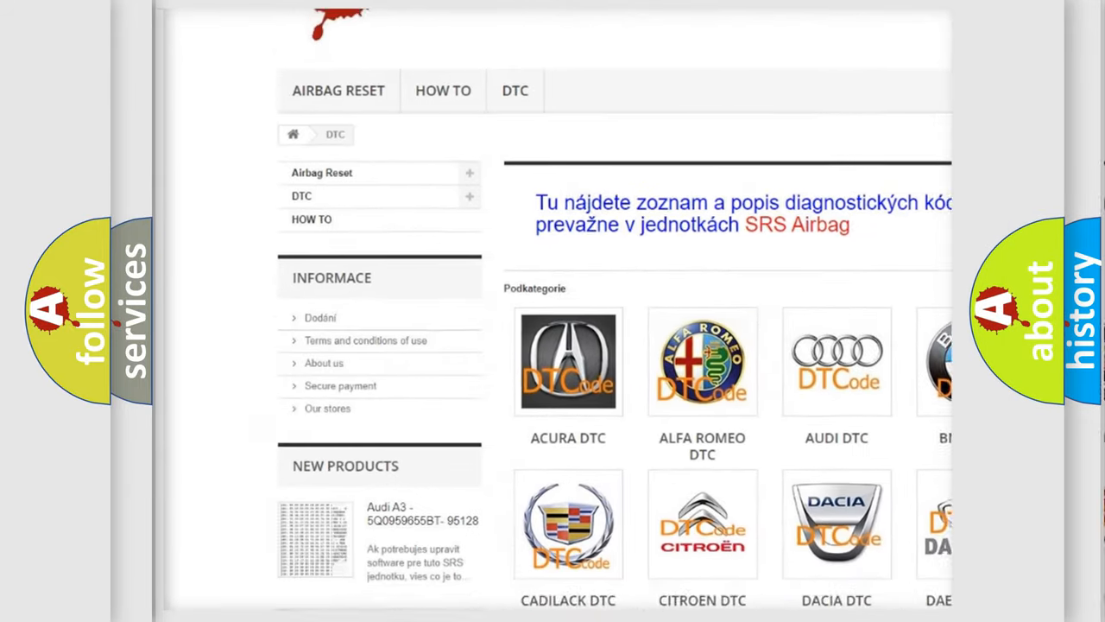
scroll(down, 3)
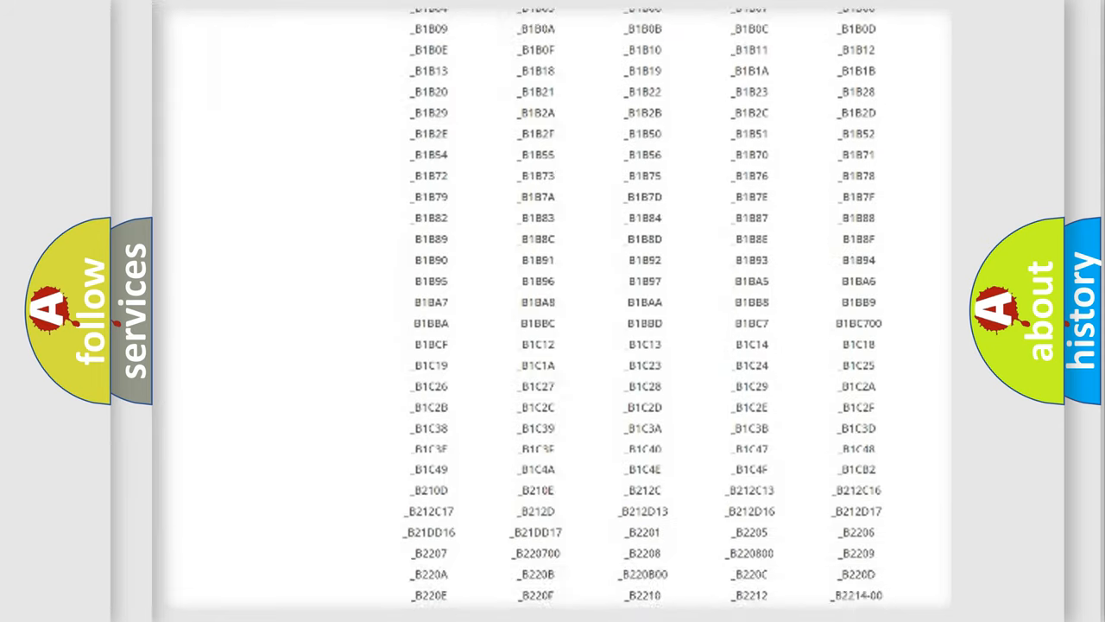
scroll(up, 3)
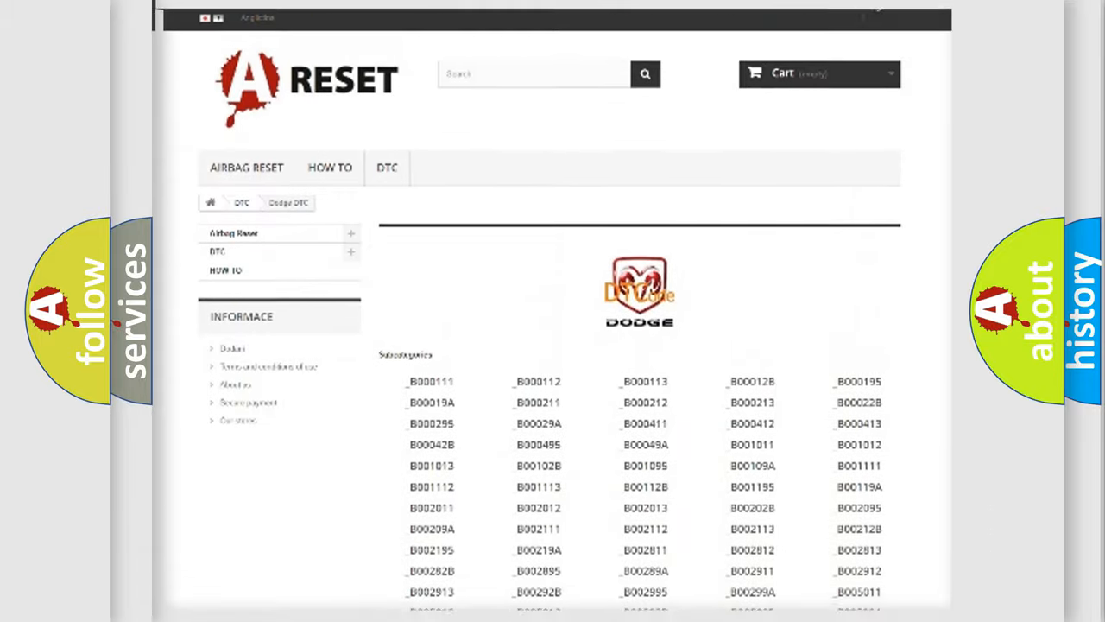